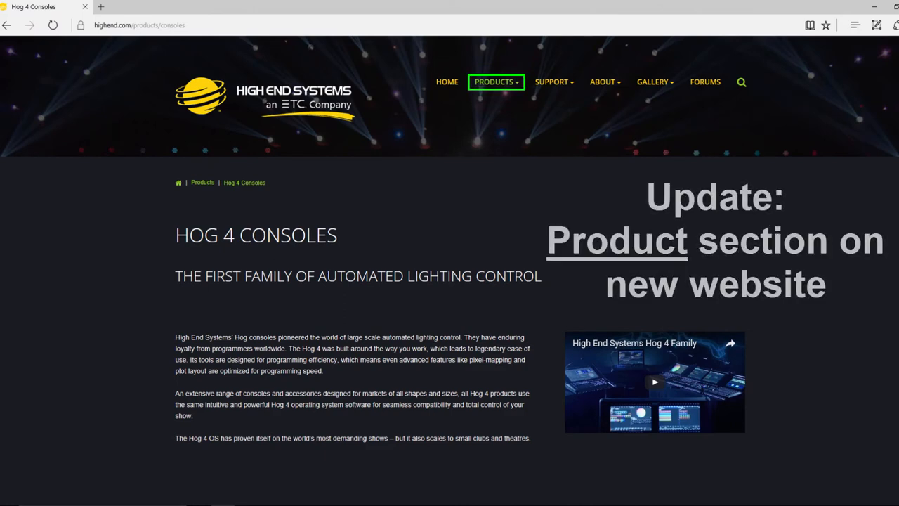
Step: Browse the editor's iPad and iPhone layouts, then enter the iPad templates folder in Open File
scroll("down", 3)
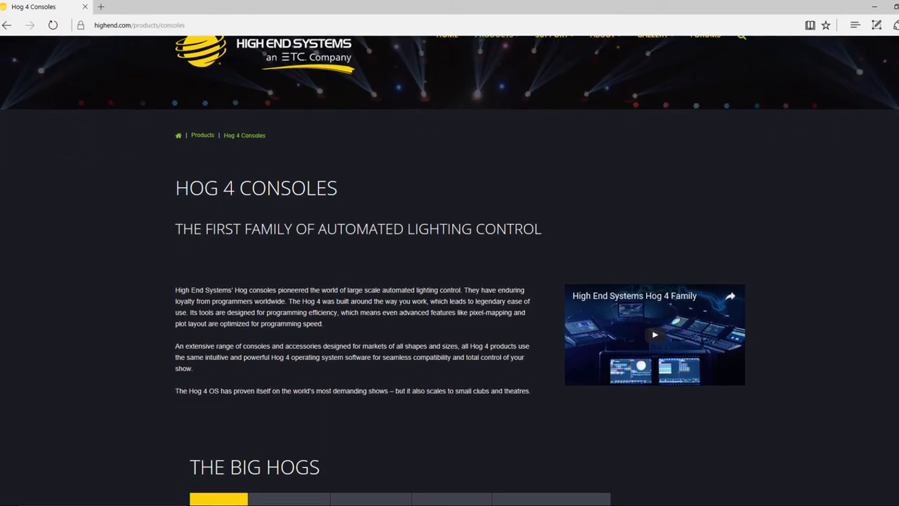
scroll("down", 3)
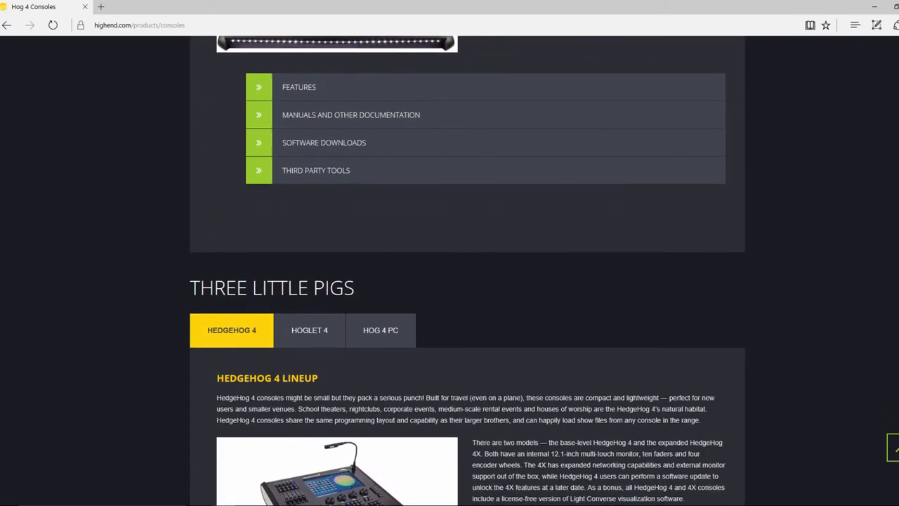
left_click(316, 170)
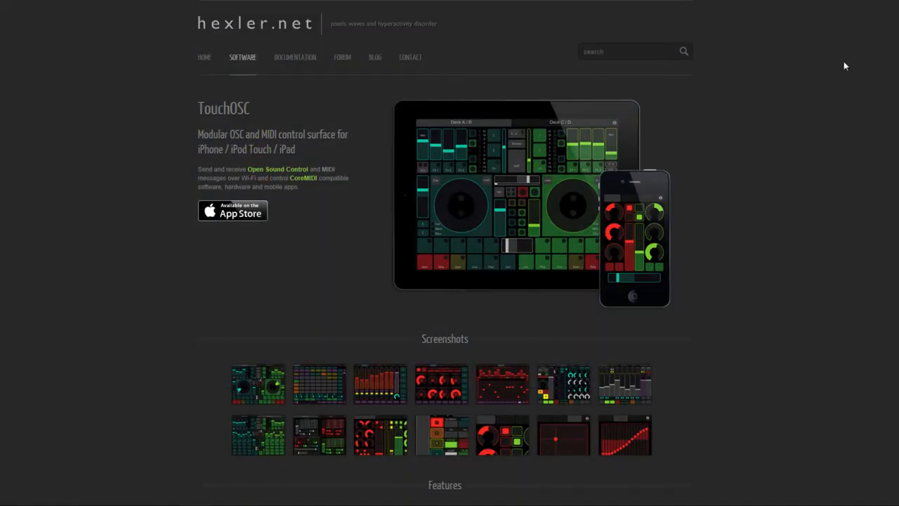
scroll("down", 3)
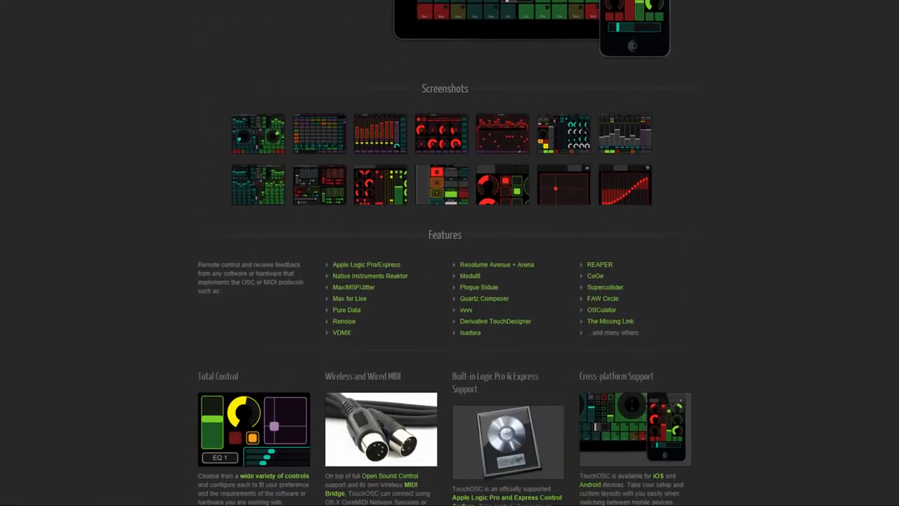
scroll("down", 3)
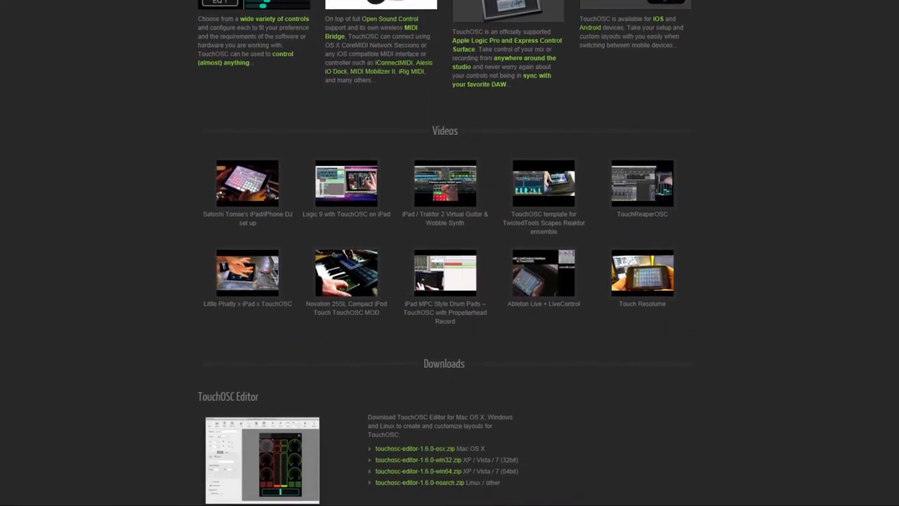
scroll("down", 3)
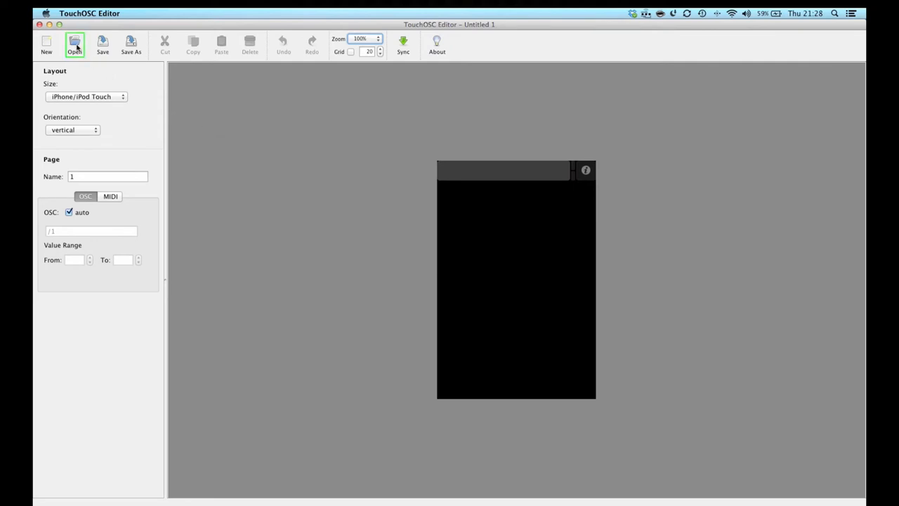
left_click(75, 42)
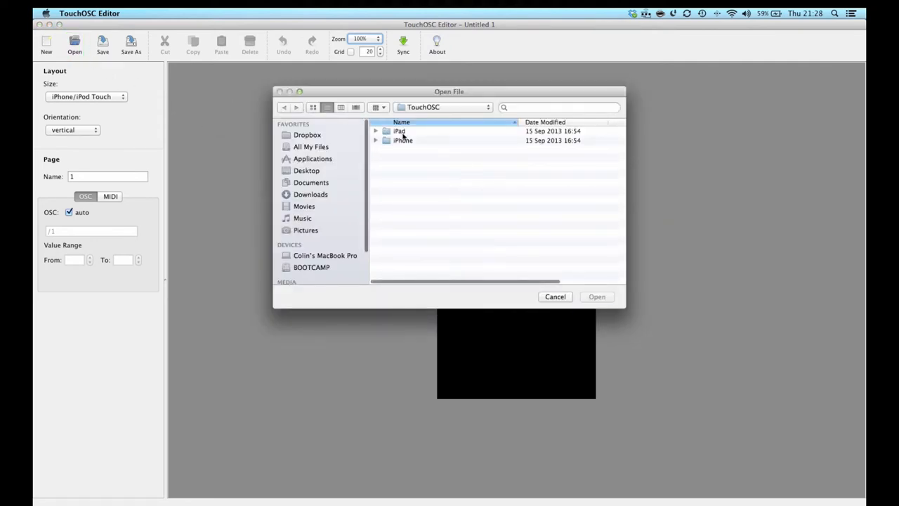
double_click(398, 131)
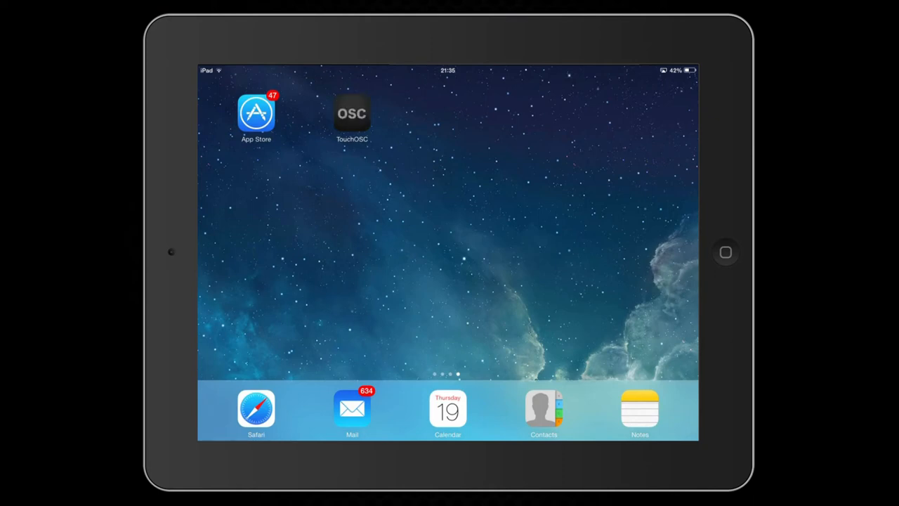
Step: Launch TouchOSC on the iPad and reach the Add Layout screen
left_click(351, 114)
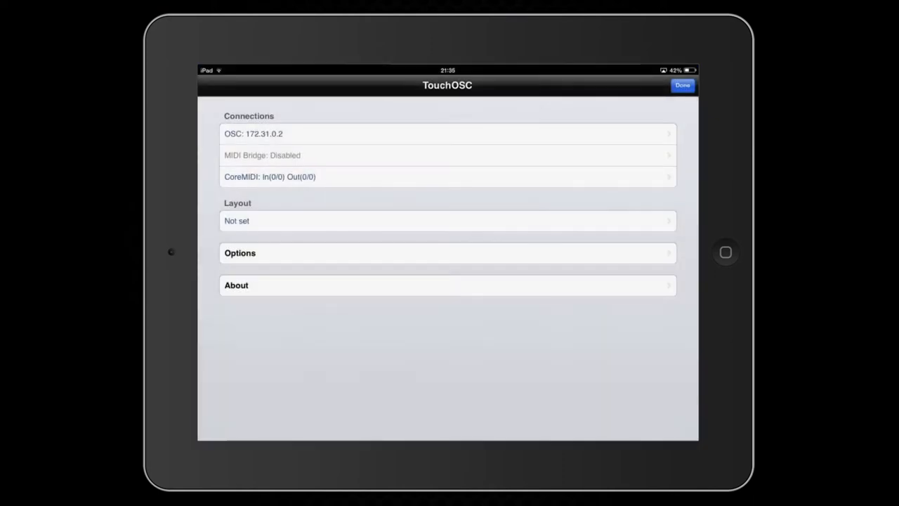
left_click(447, 220)
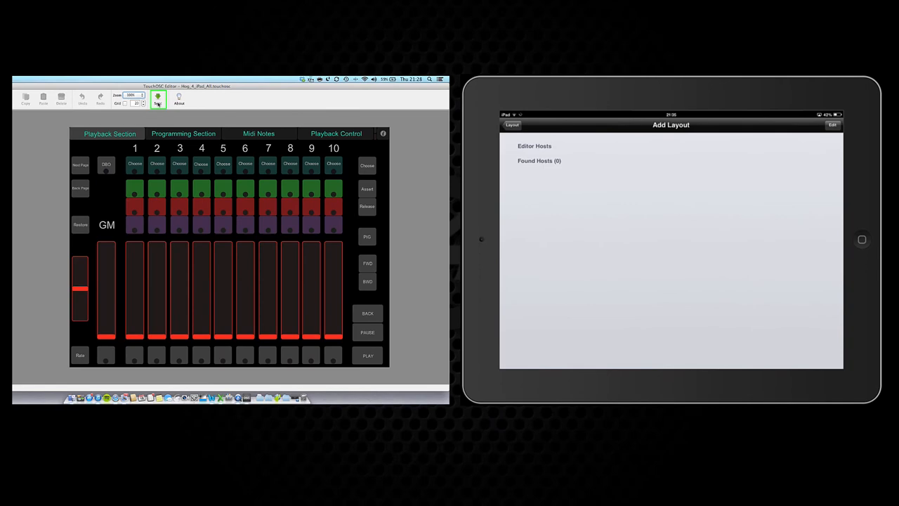
Step: Sync Hog_4_iPad_All from the editor, download it from Found Hosts, and stop syncing
left_click(158, 98)
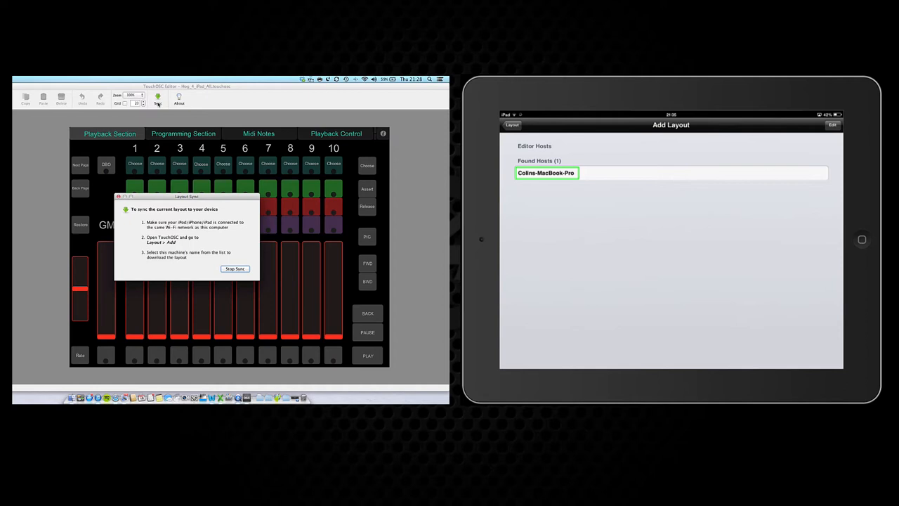
left_click(546, 173)
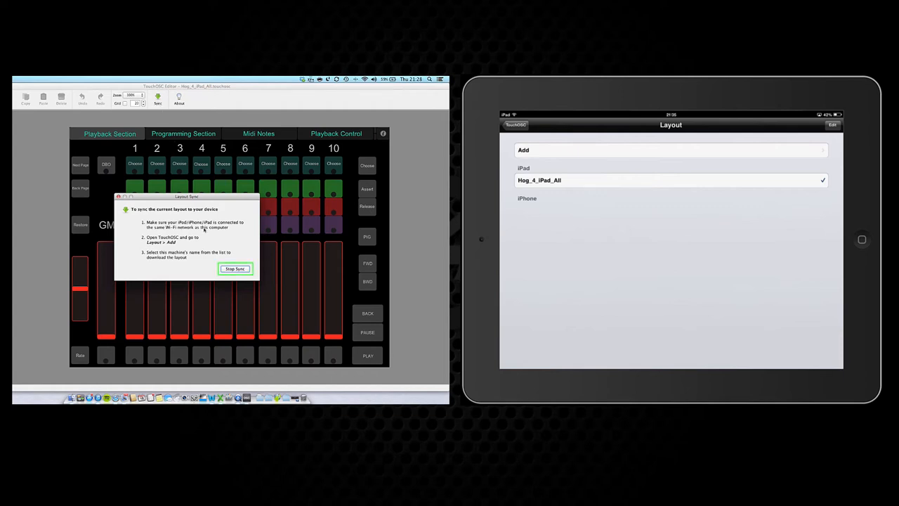
left_click(235, 269)
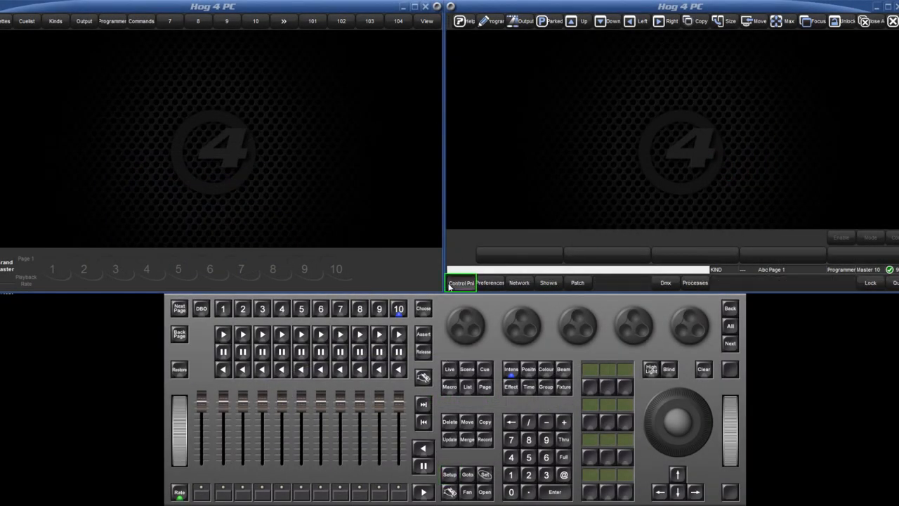
Step: Show the HogNet tab of the Hog 4 PC Control Panel
left_click(459, 282)
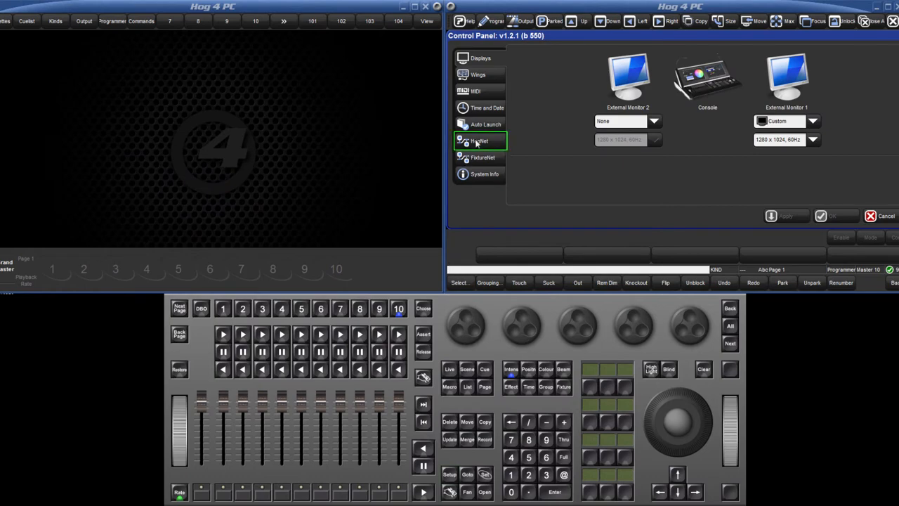
left_click(479, 140)
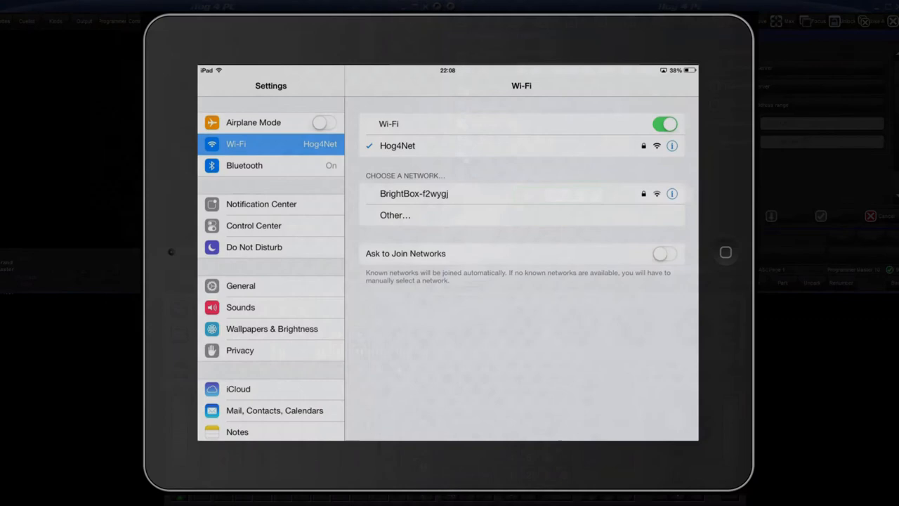
Step: View the Hog4Net Wi-Fi details showing static IP 172.31.0.3
left_click(671, 146)
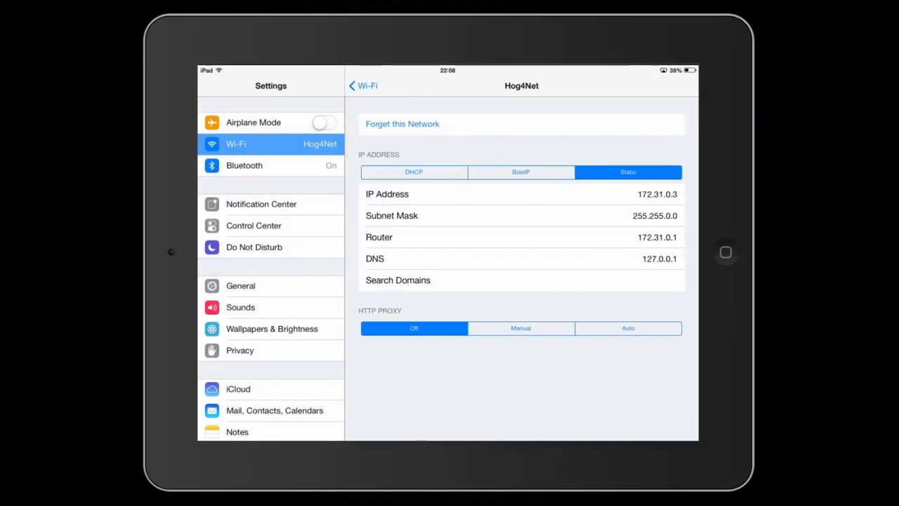
left_click(522, 194)
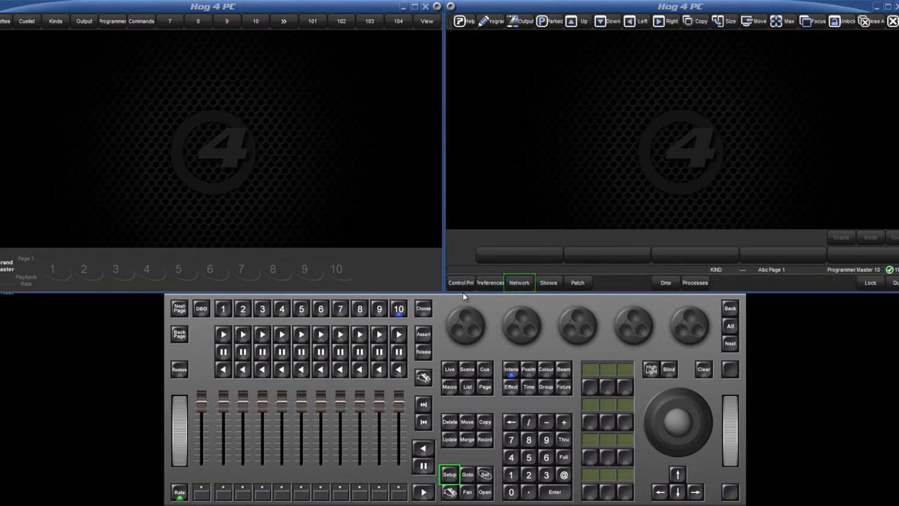
Step: Show the Open Sound Control tab in Hog 4 PC's Console Settings via Network
left_click(519, 282)
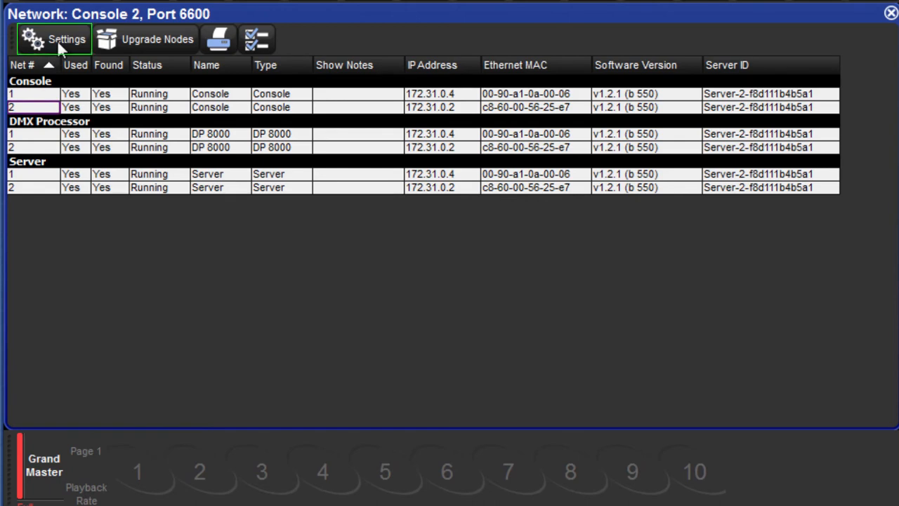
left_click(54, 39)
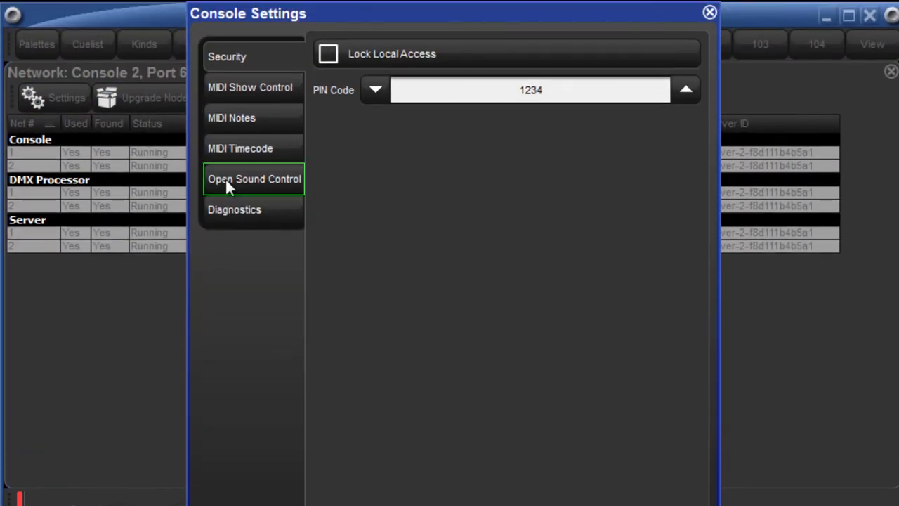
left_click(253, 179)
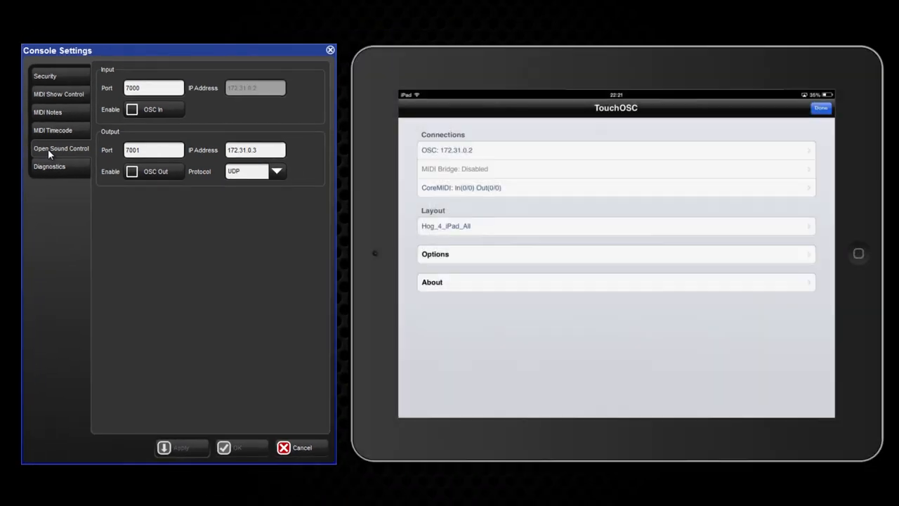
Step: Compare TouchOSC's OSC connection settings on the iPad with the console's values
left_click(615, 149)
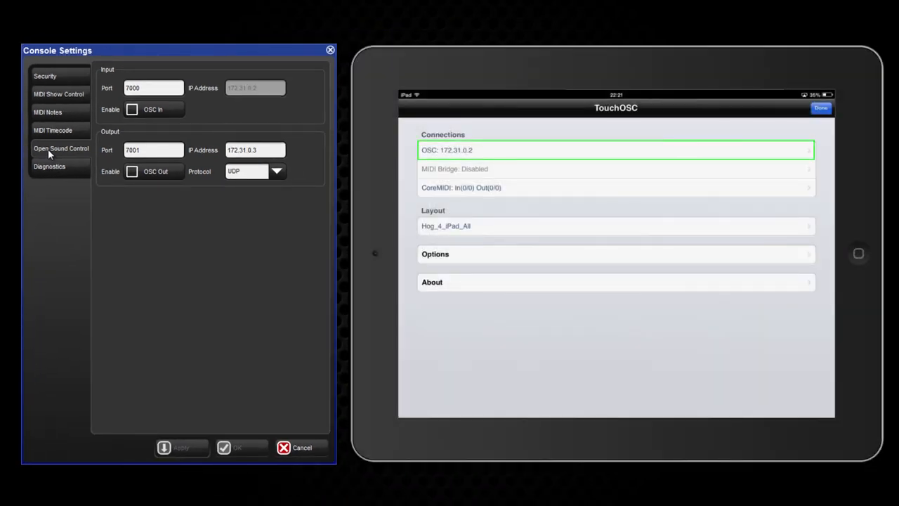
left_click(615, 150)
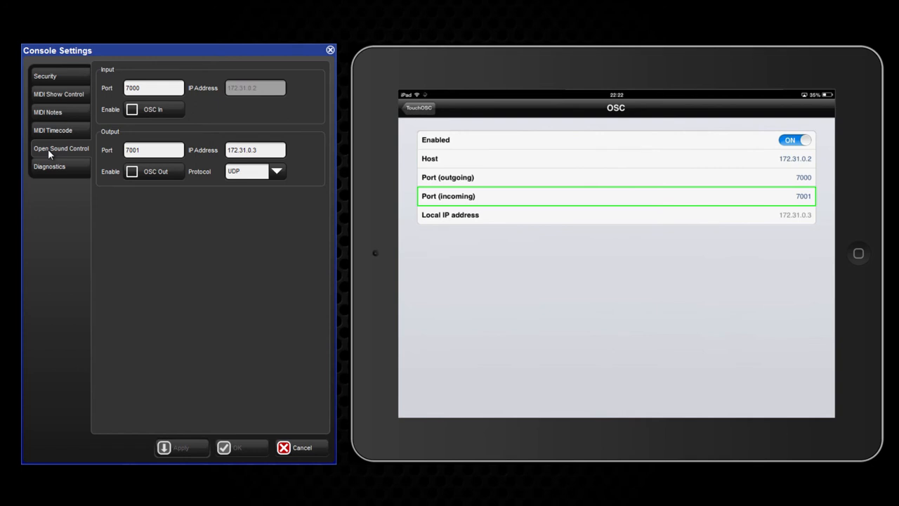
left_click(153, 150)
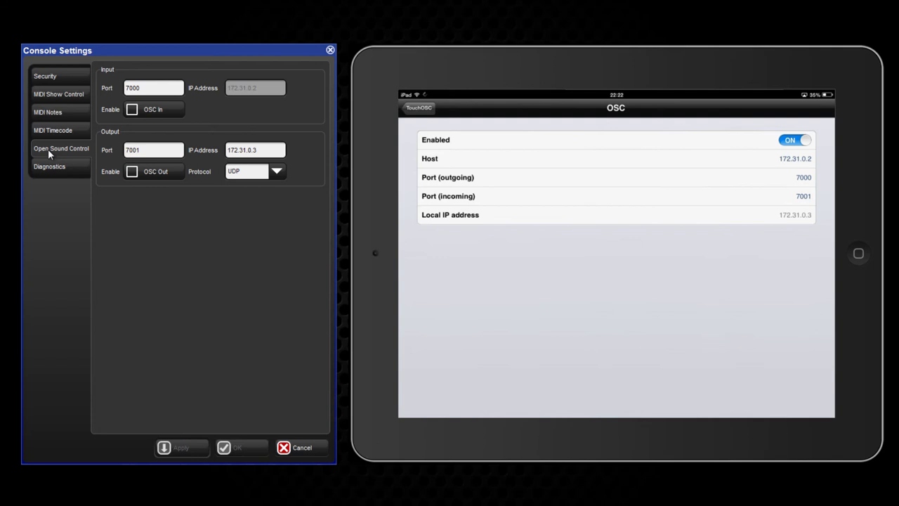
left_click(615, 158)
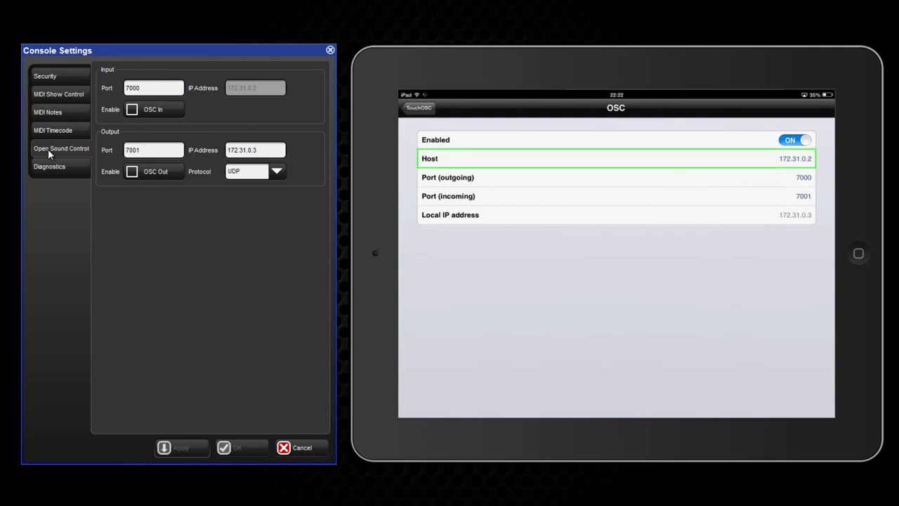
left_click(255, 87)
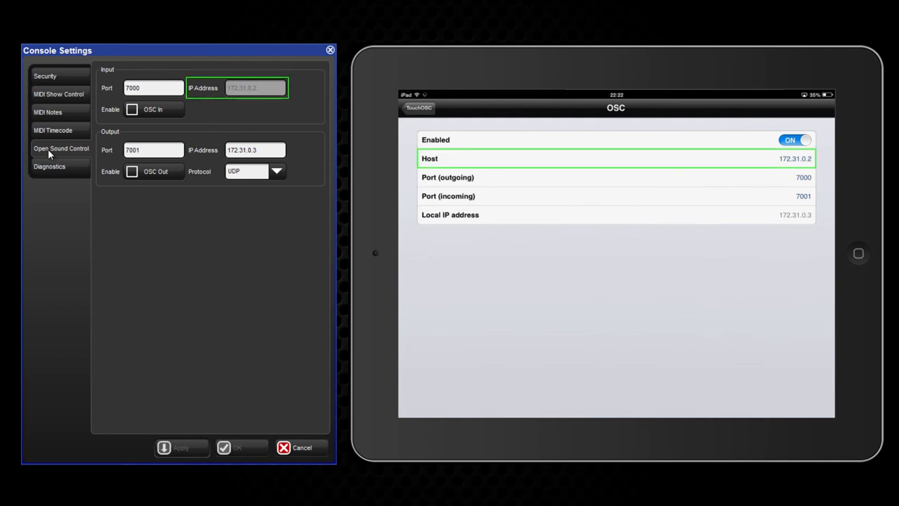
left_click(254, 149)
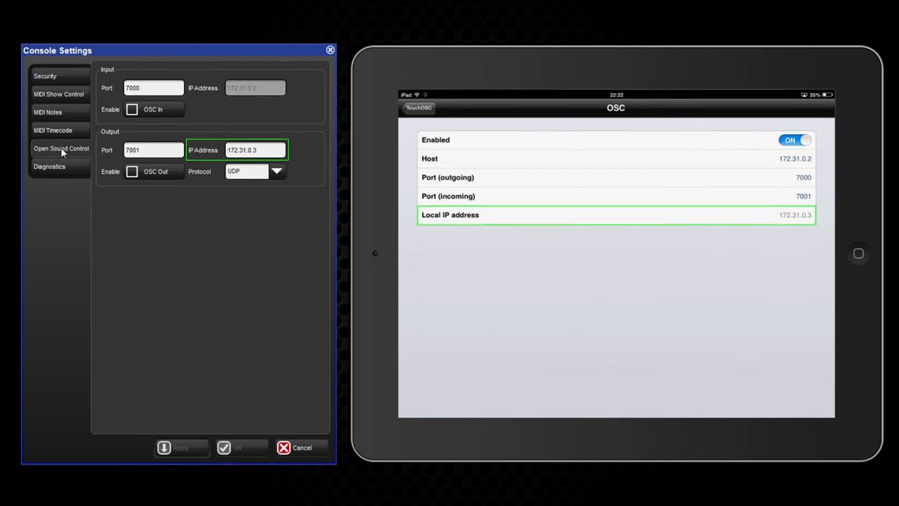
Step: Enable OSC In on port 7000 and OSC Out to 172.31.0.3:7001, and confirm
left_click(132, 109)
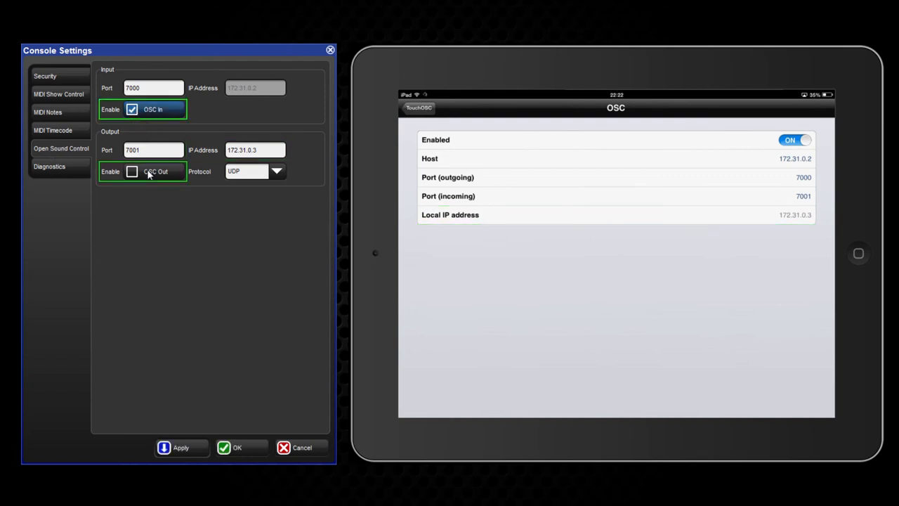
left_click(132, 170)
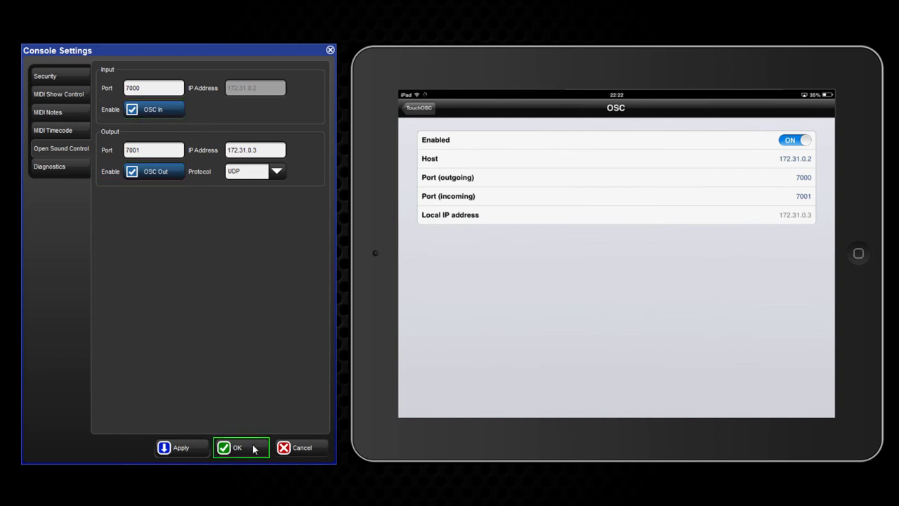
left_click(238, 448)
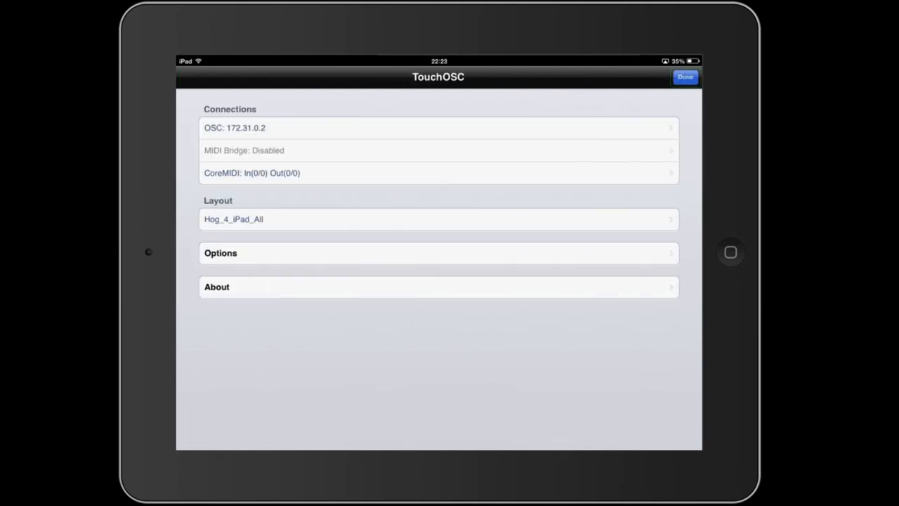
Step: Close TouchOSC settings with Done to show the Hog_4_iPad_All Playback Section
left_click(684, 77)
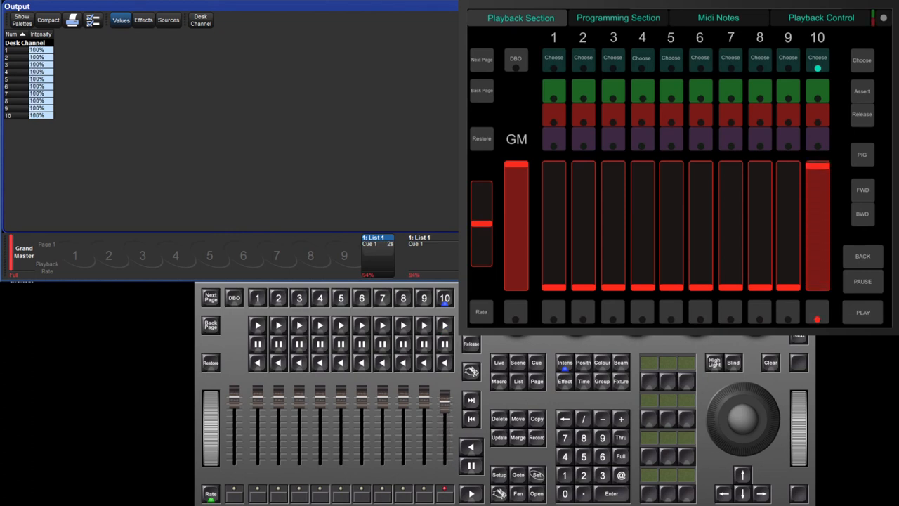
Step: Lower playback fader 10 on the iPad so channel intensities drop to 20%
left_click_drag(444, 400, 444, 450)
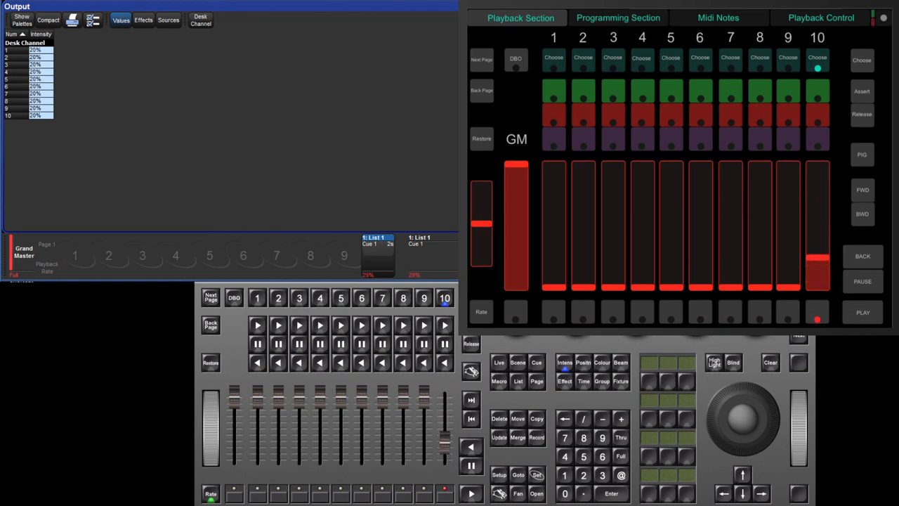